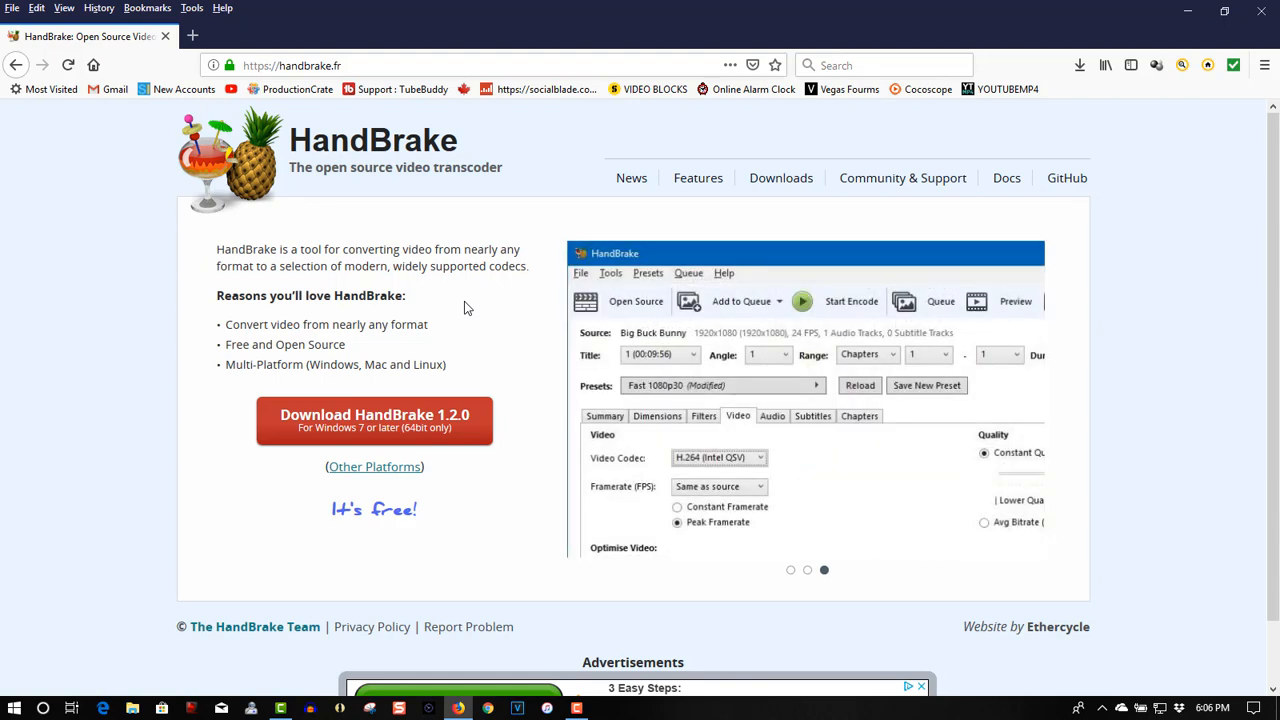
mouse_move(1136, 34)
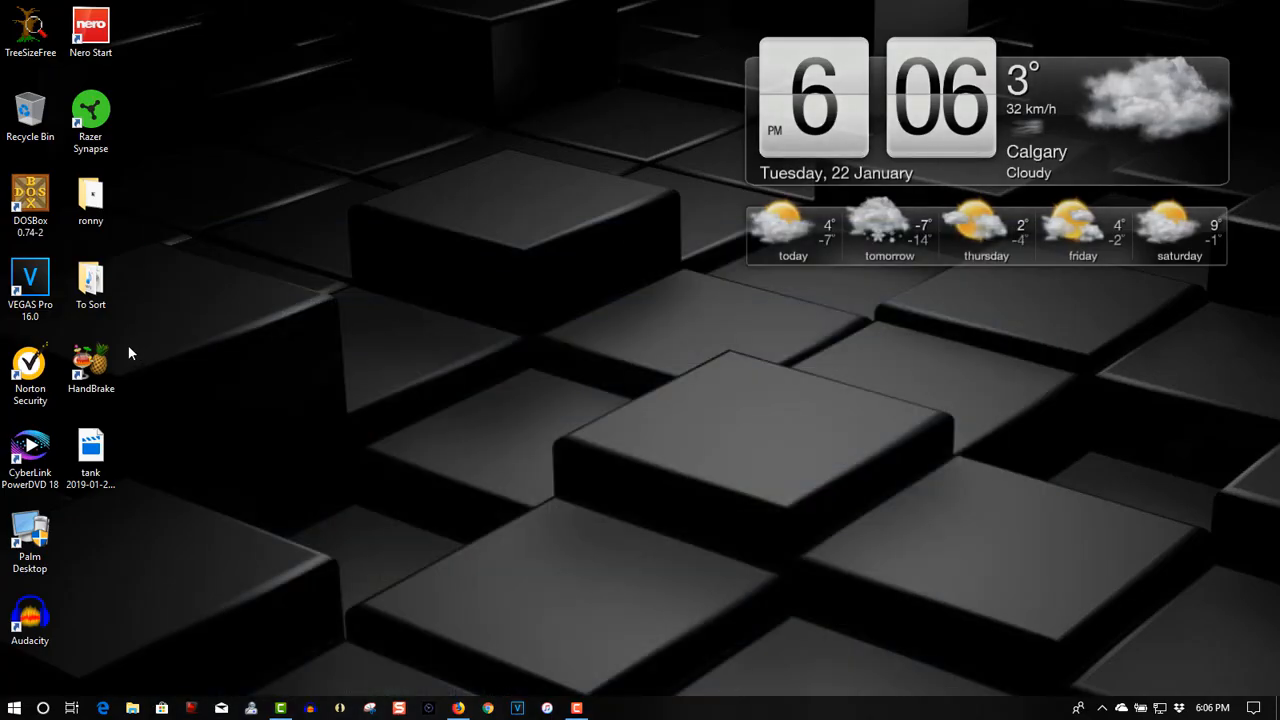
- Select the HandBrake shortcut on the desktop
left_click(90, 368)
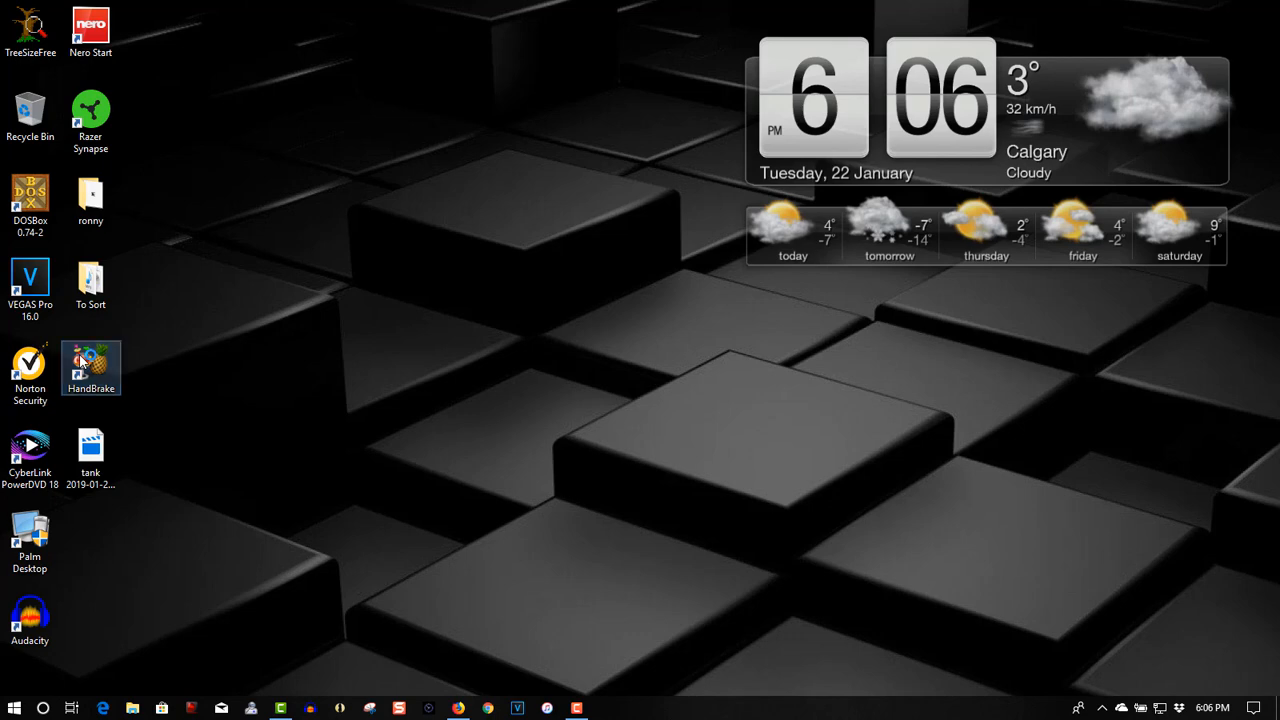
- Launch HandBrake from the desktop shortcut so it waits at the source chooser
double_click(90, 368)
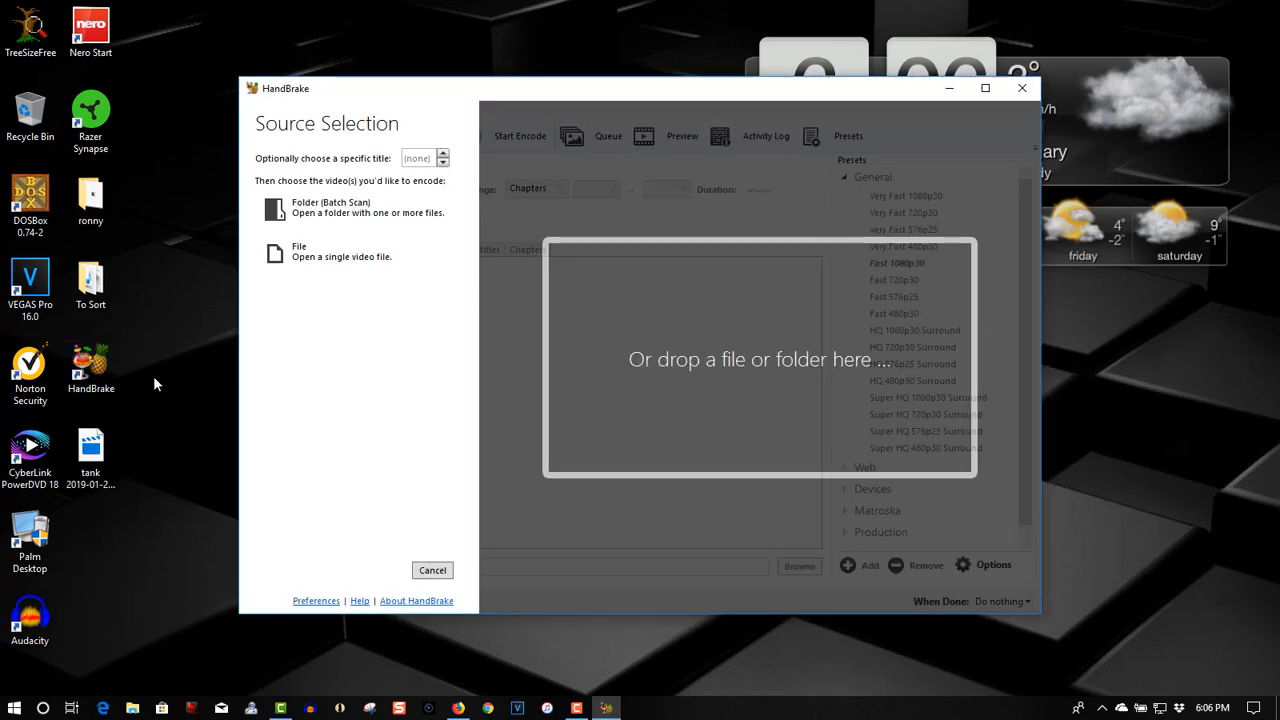
left_click(92, 448)
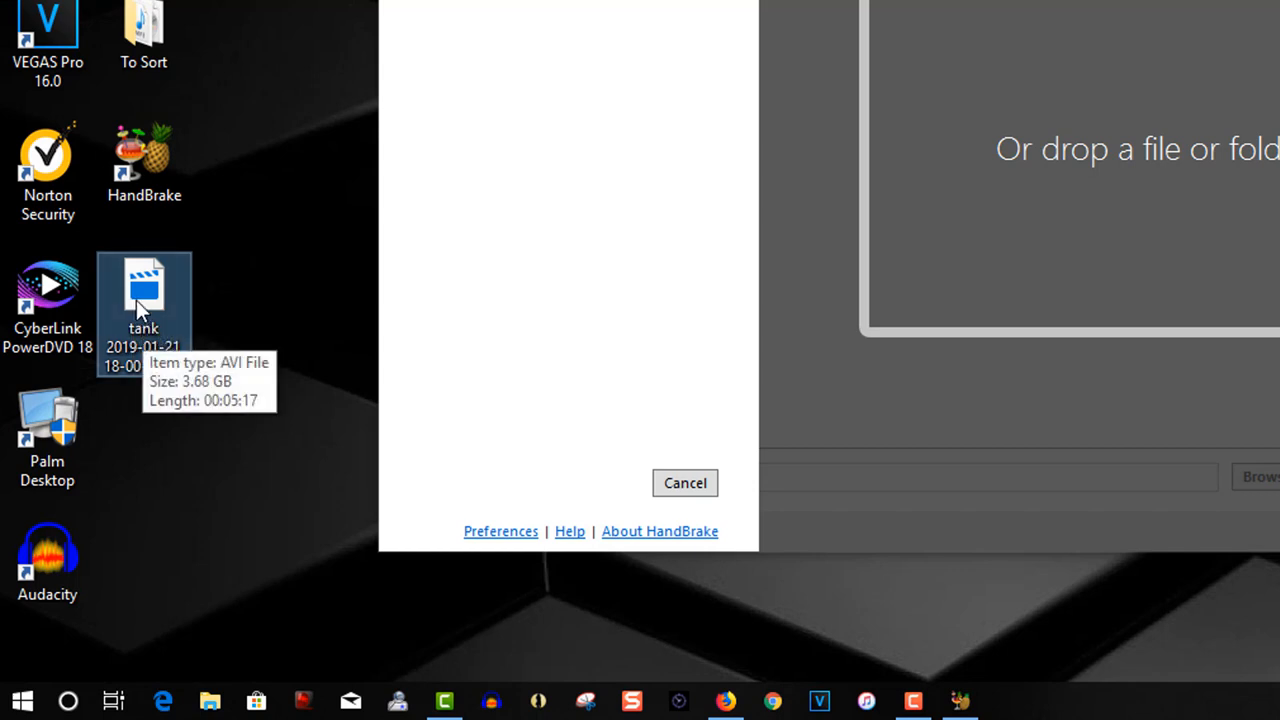
- Show the tank AVI recording's properties, confirming its 3.68 GB size
right_click(144, 300)
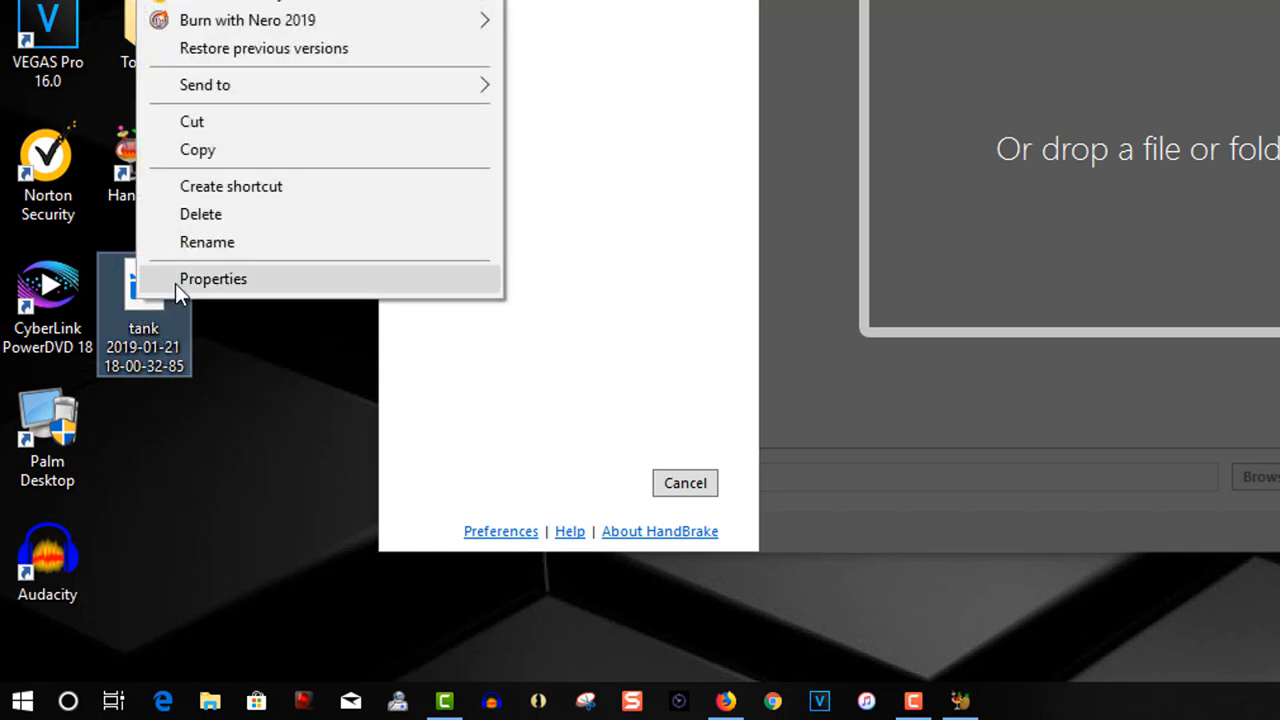
left_click(212, 278)
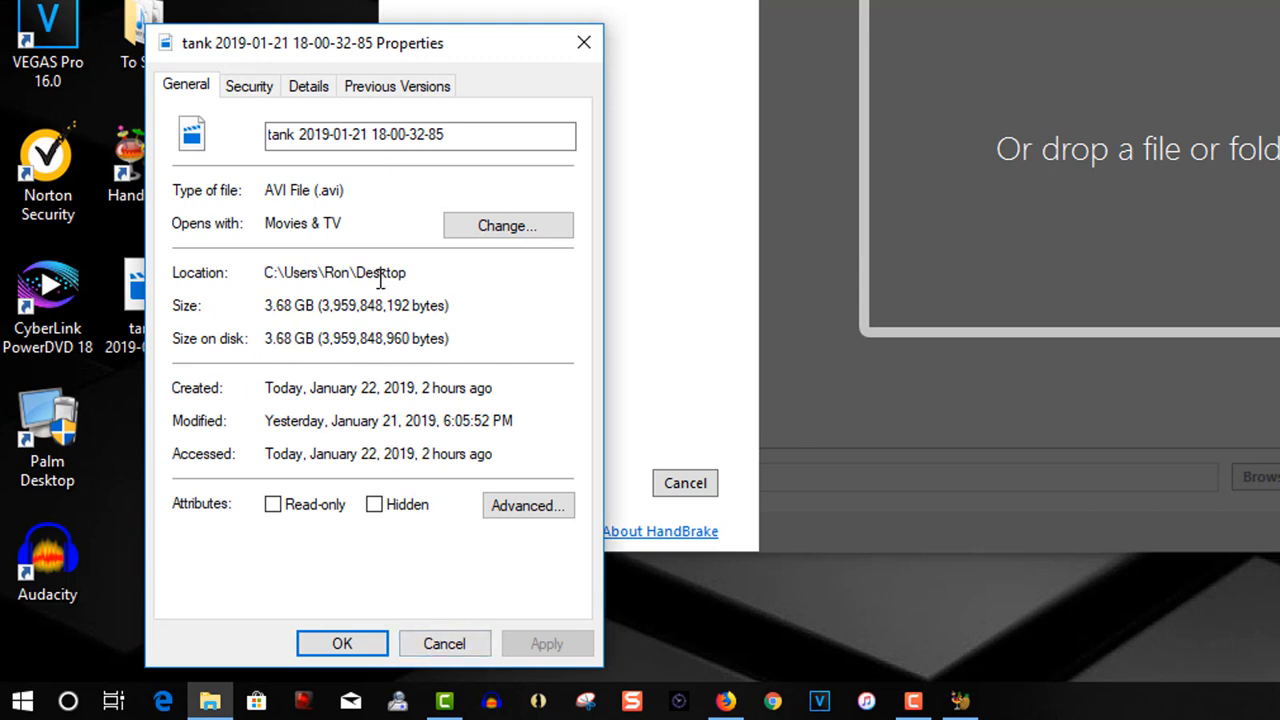
mouse_move(436, 564)
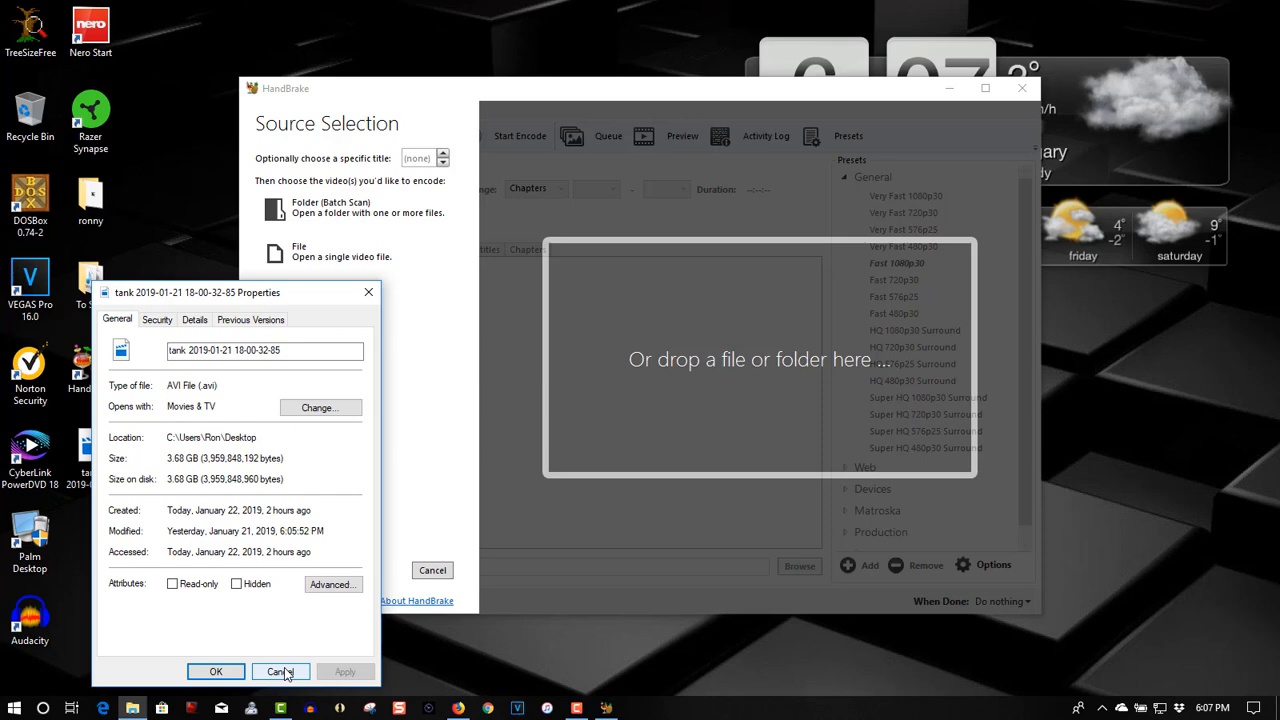
- Dismiss the properties window and review the loaded recording's Dimensions and Video settings
left_click(280, 672)
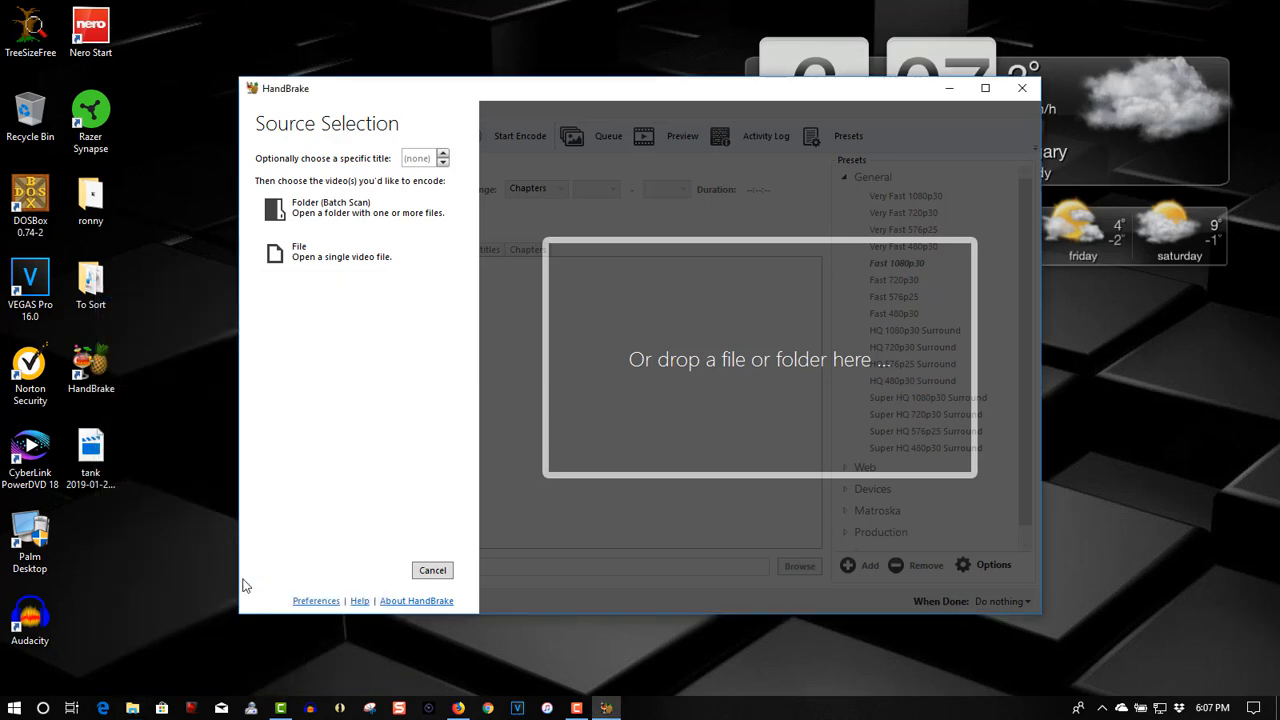
mouse_move(670, 348)
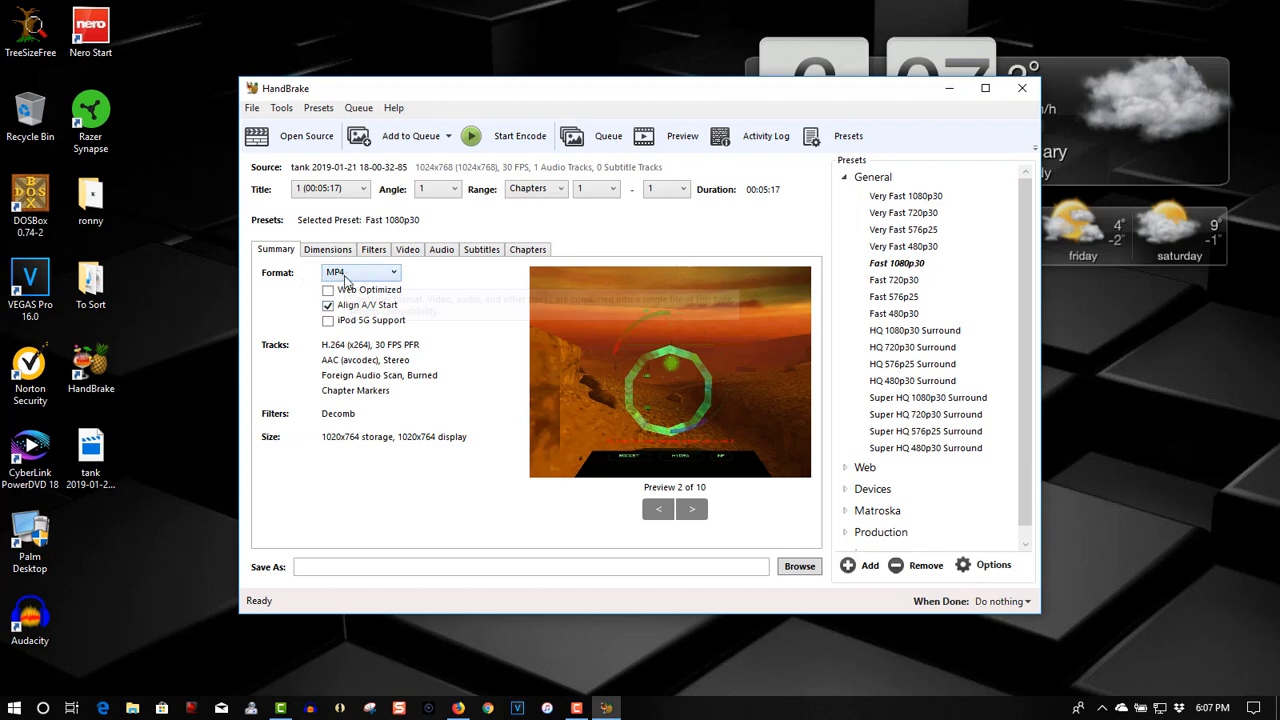
left_click(328, 248)
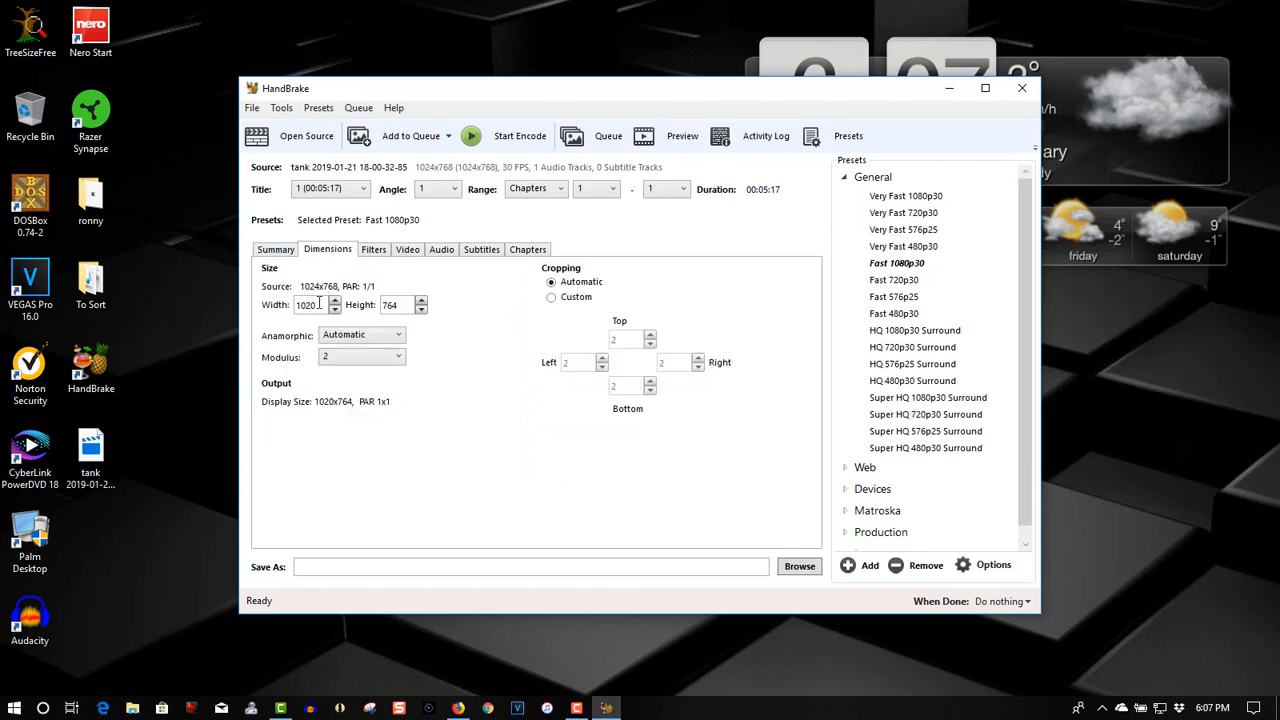
mouse_move(388, 304)
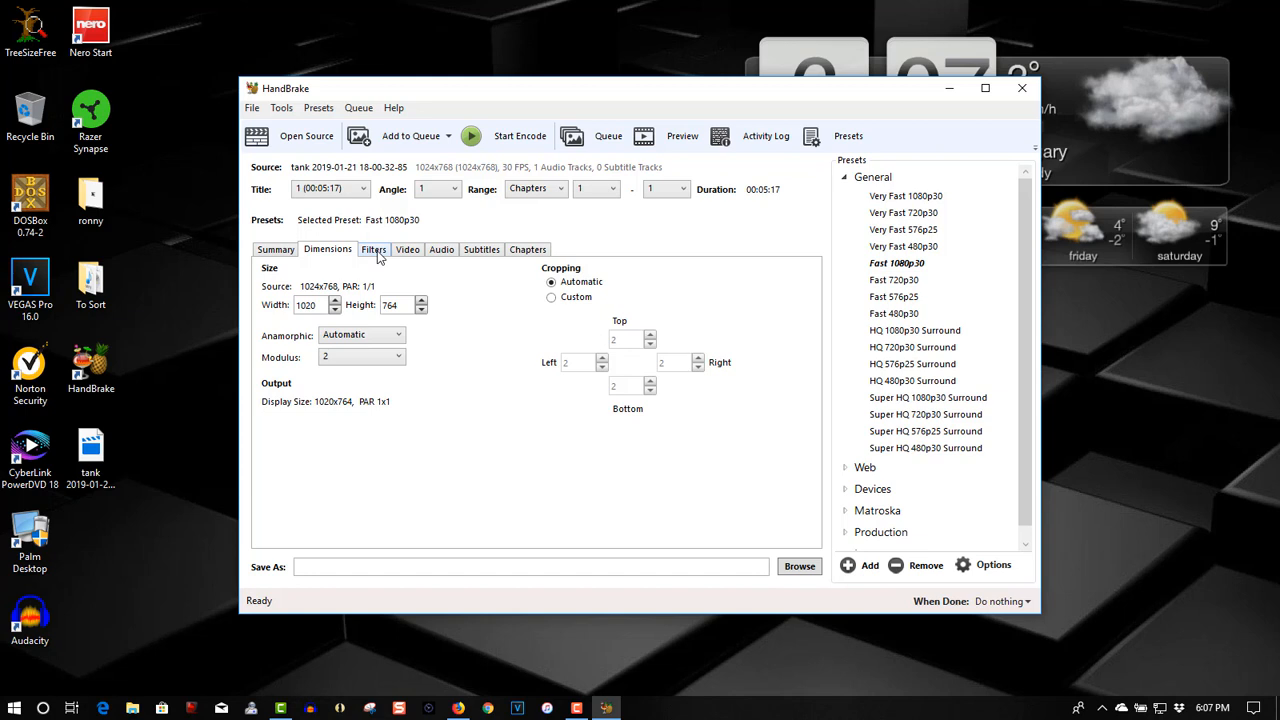
left_click(408, 248)
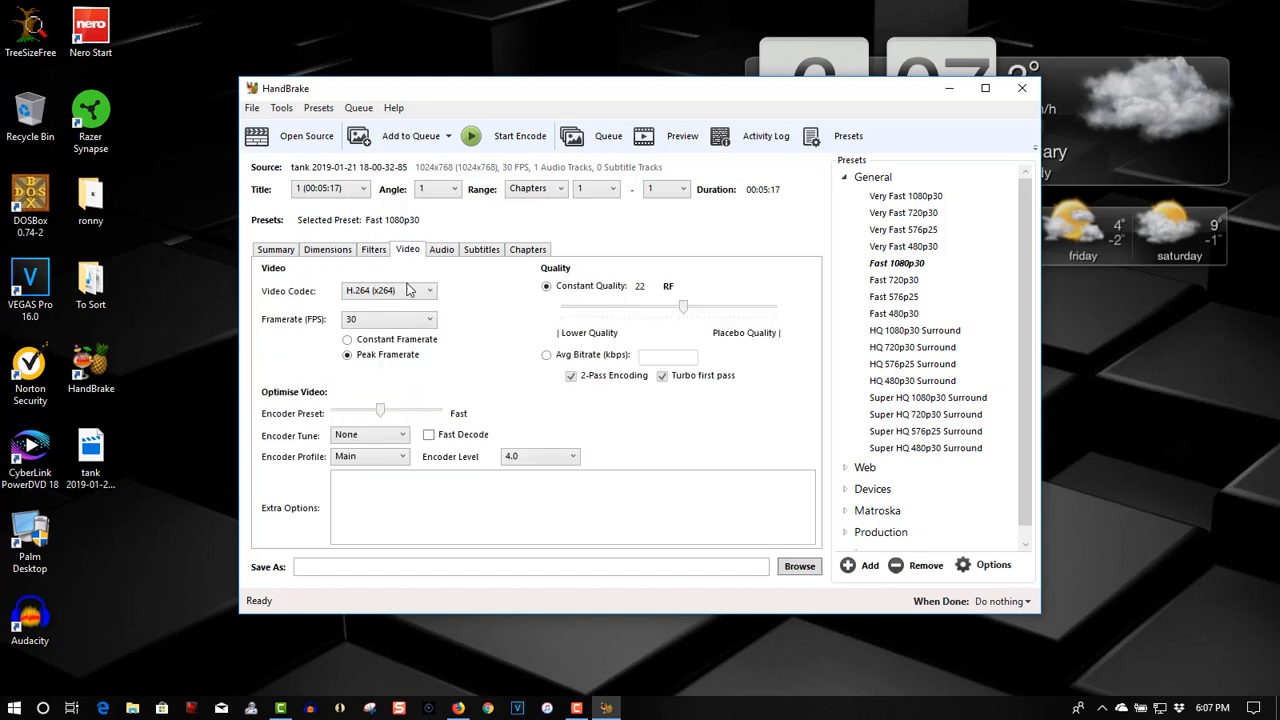
mouse_move(356, 308)
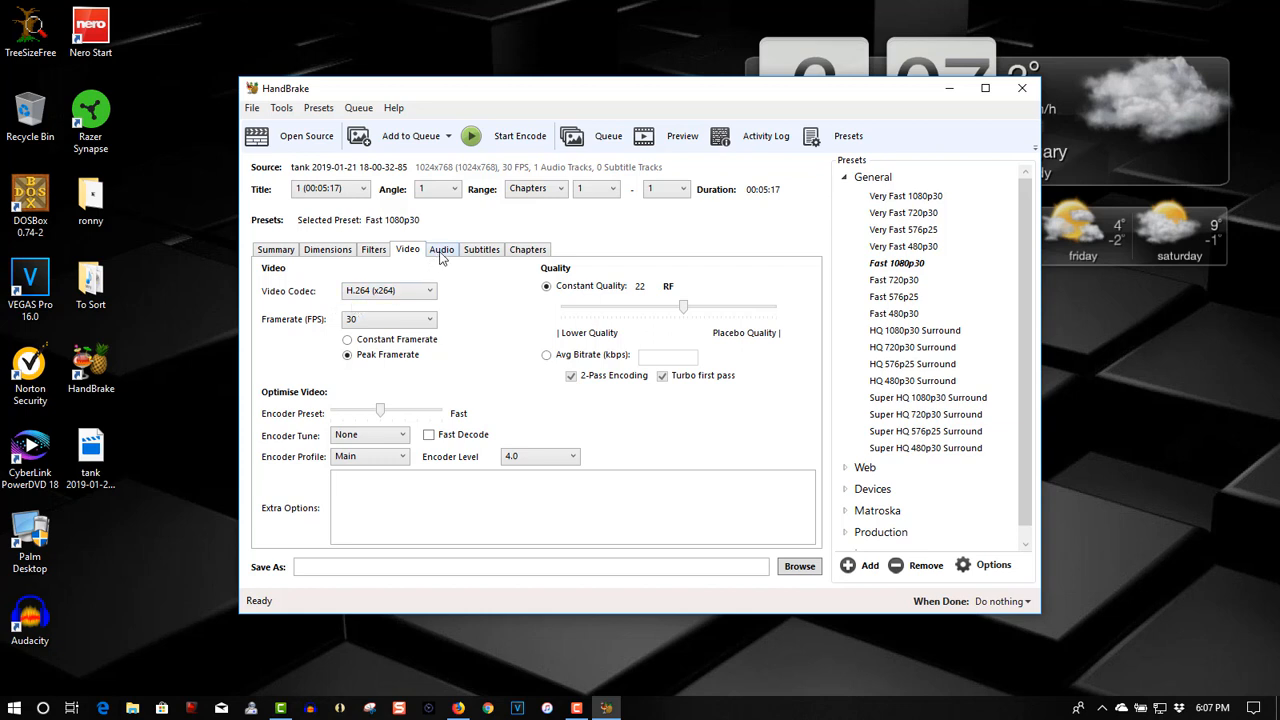
- Review the Audio track settings, ending back on the Video settings
left_click(440, 248)
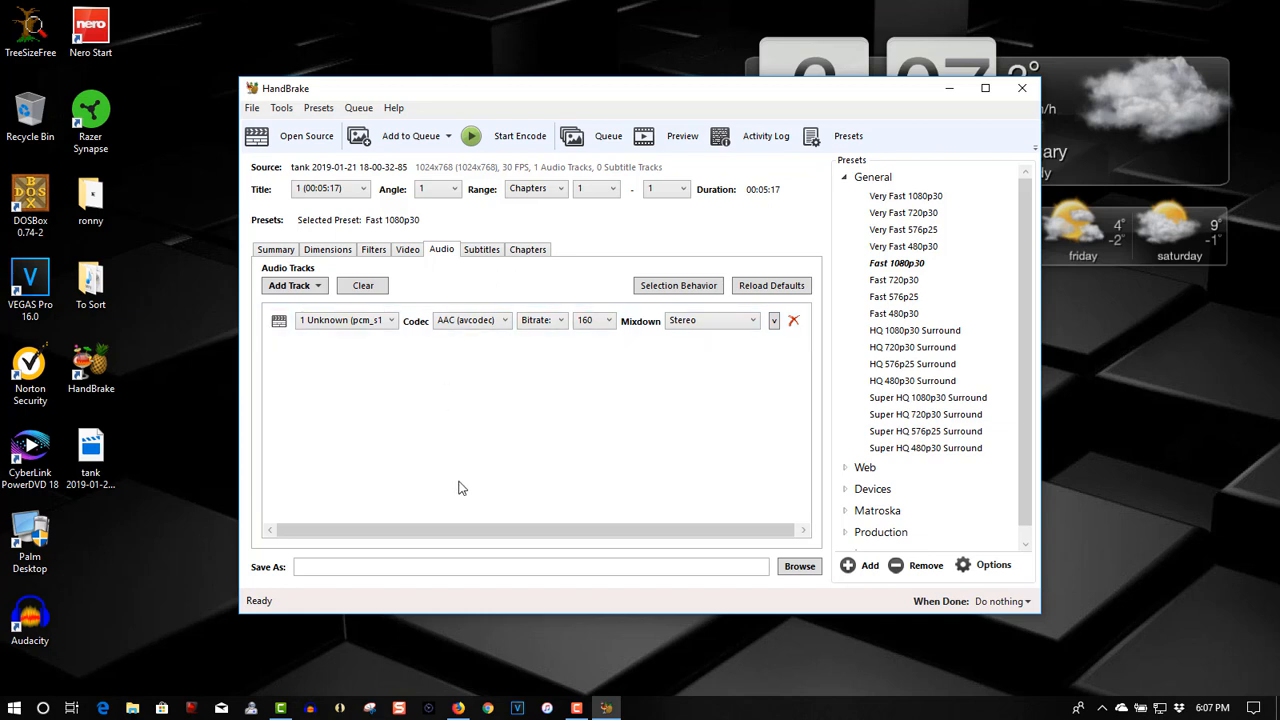
mouse_move(464, 264)
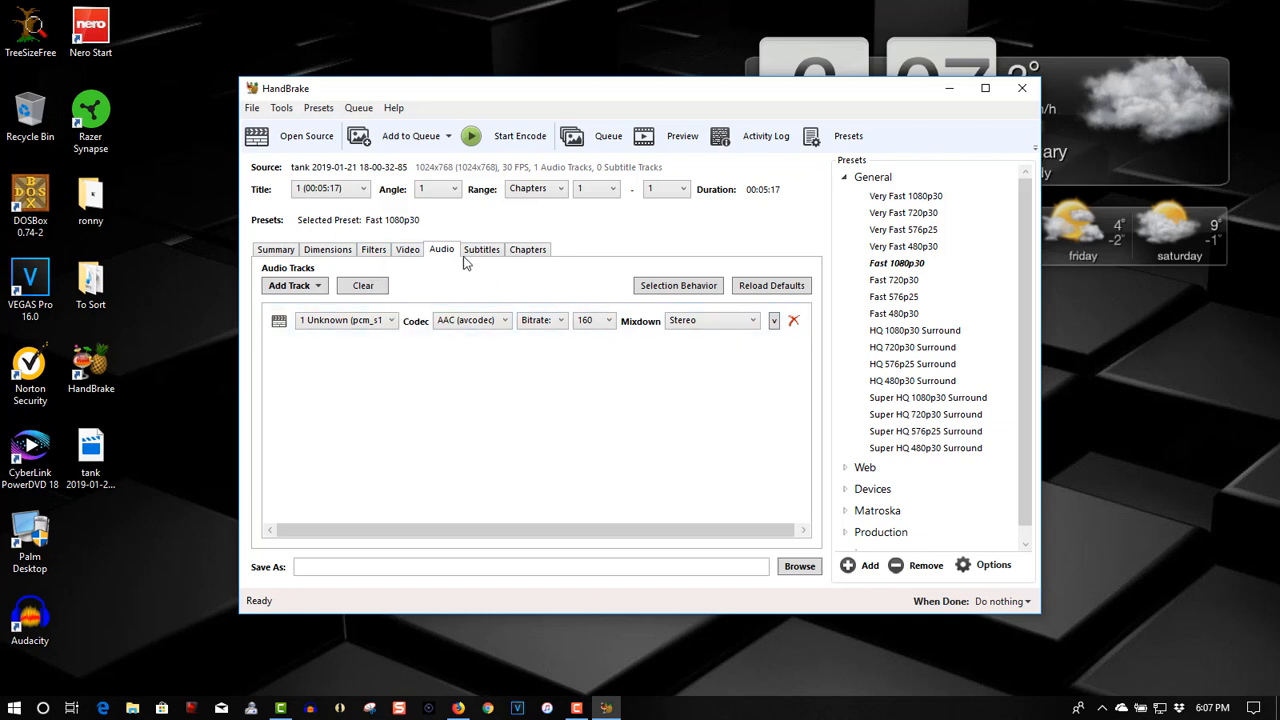
left_click(408, 248)
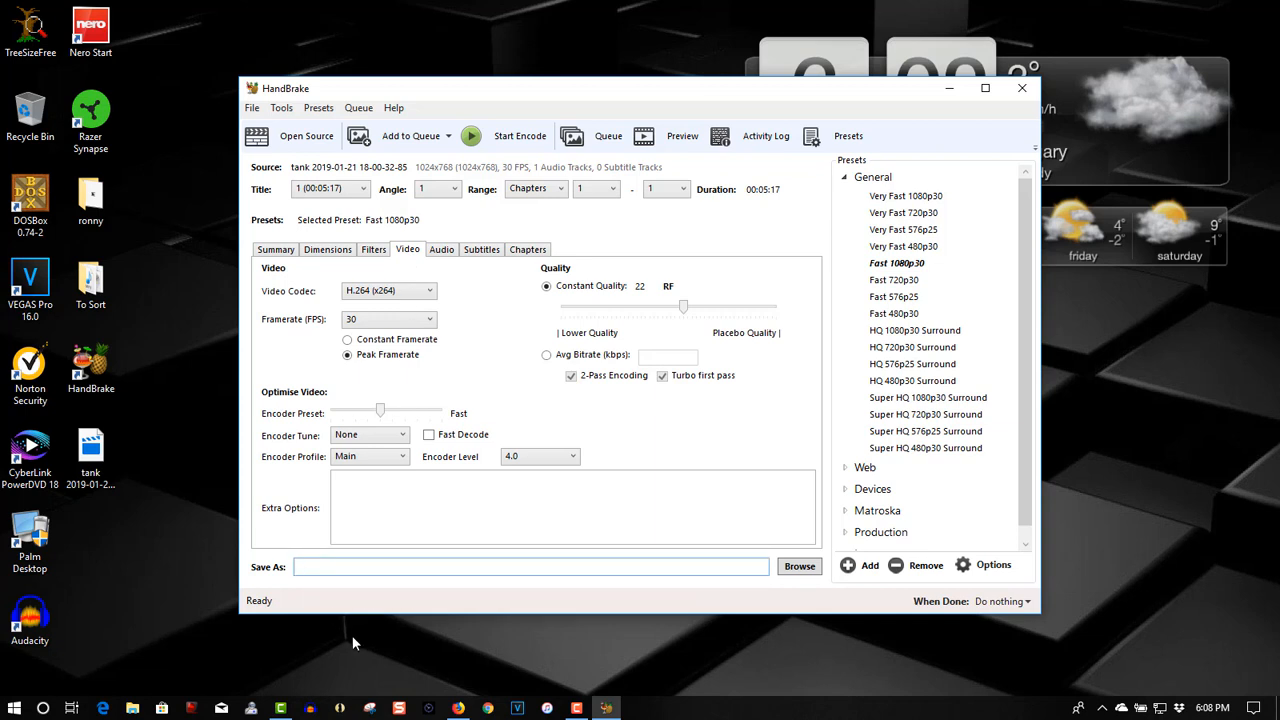
- Name the output 'war' and save it as an mp4 on the Desktop
left_click(530, 566)
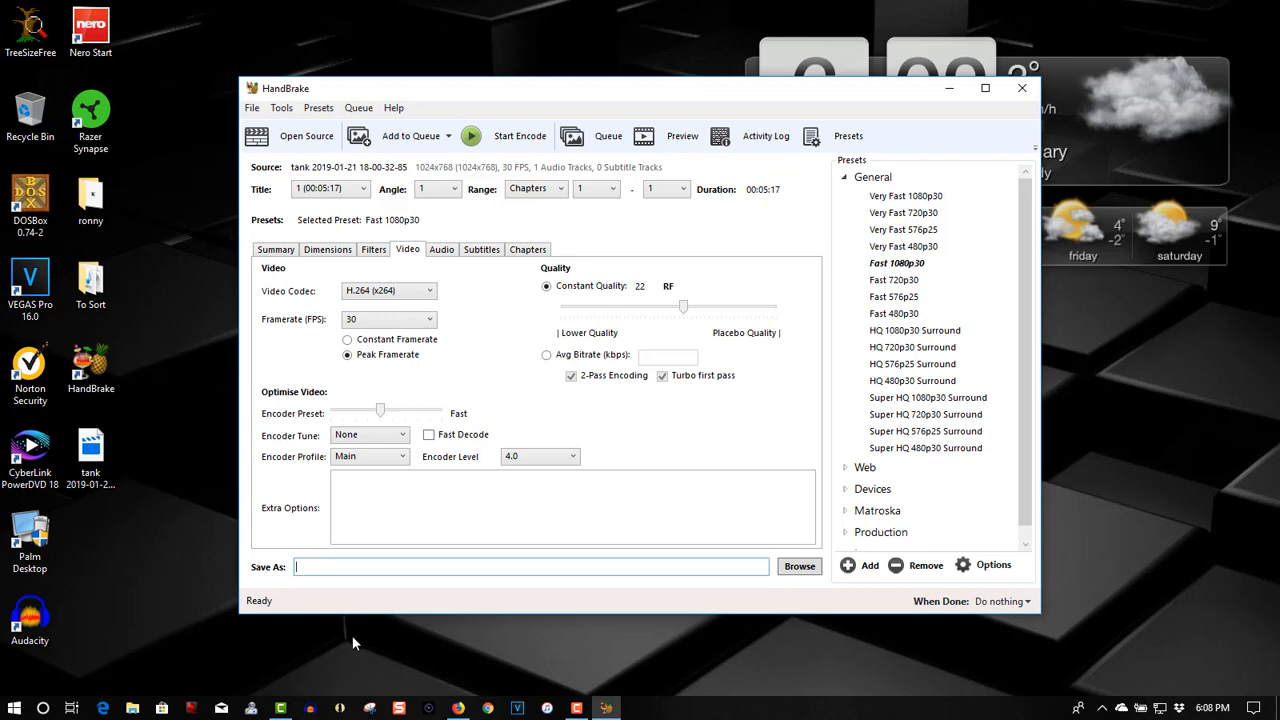
type("war")
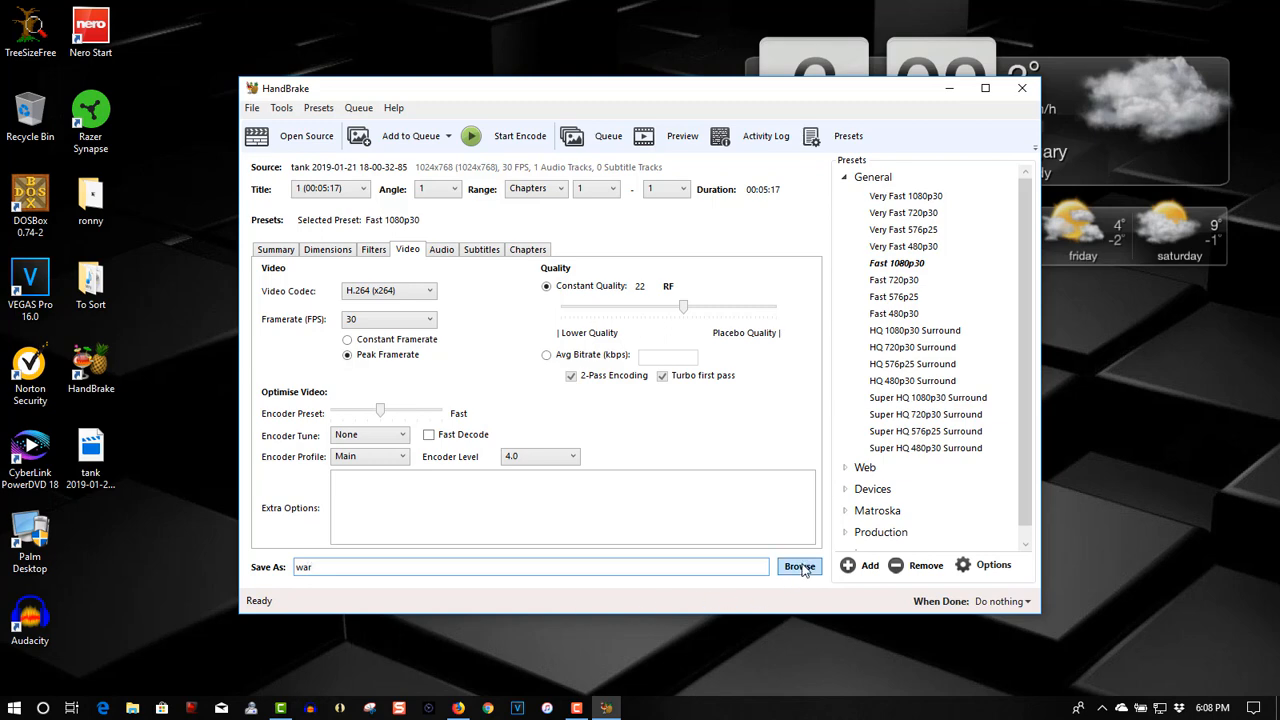
left_click(800, 566)
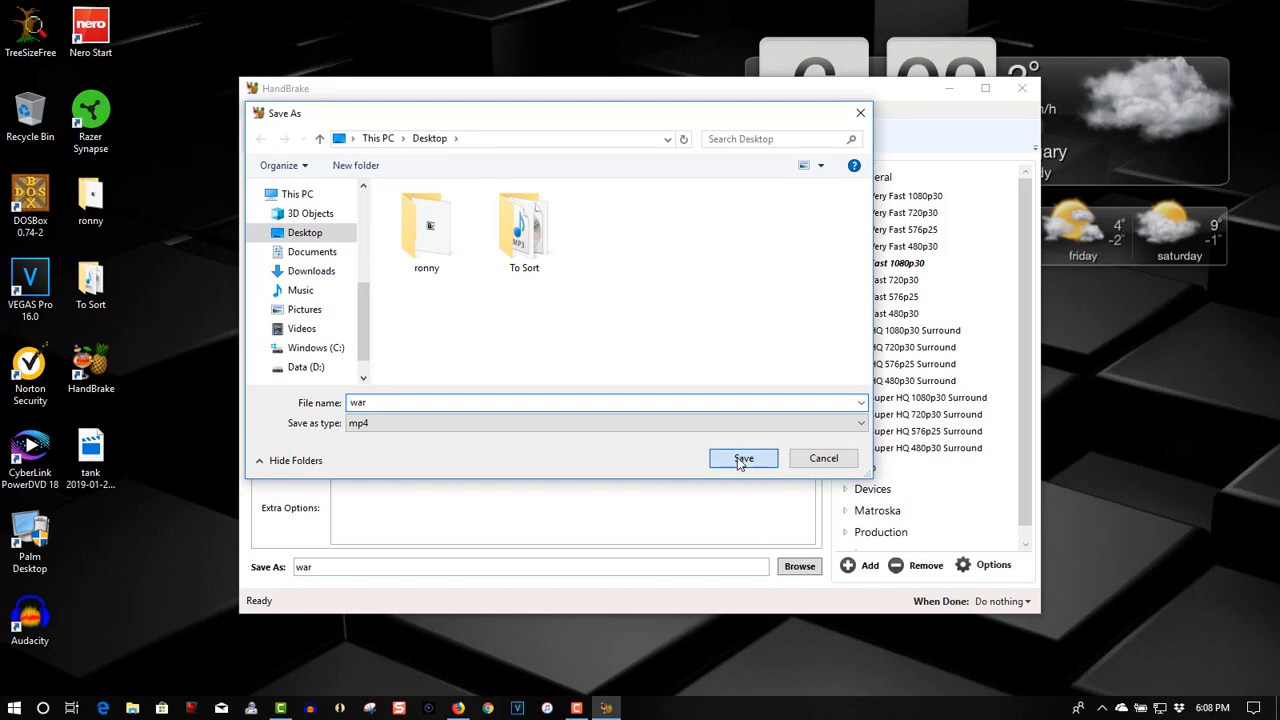
left_click(742, 458)
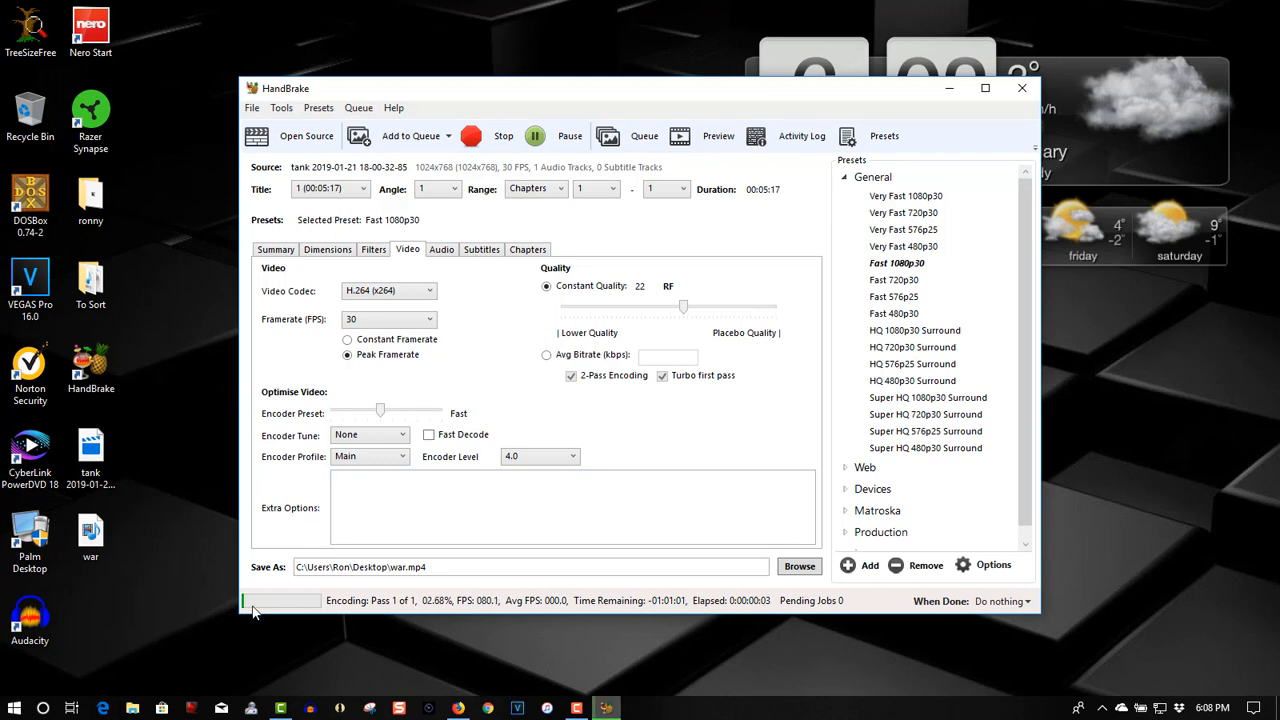
mouse_move(280, 616)
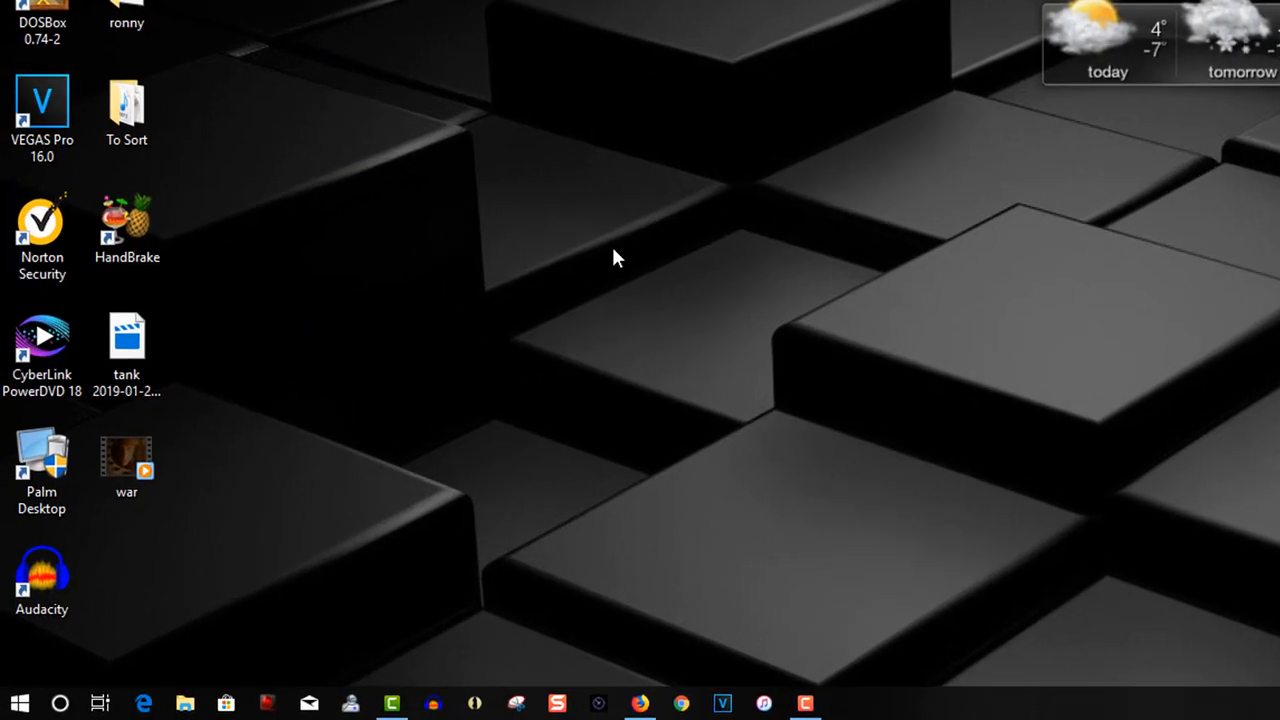
right_click(128, 340)
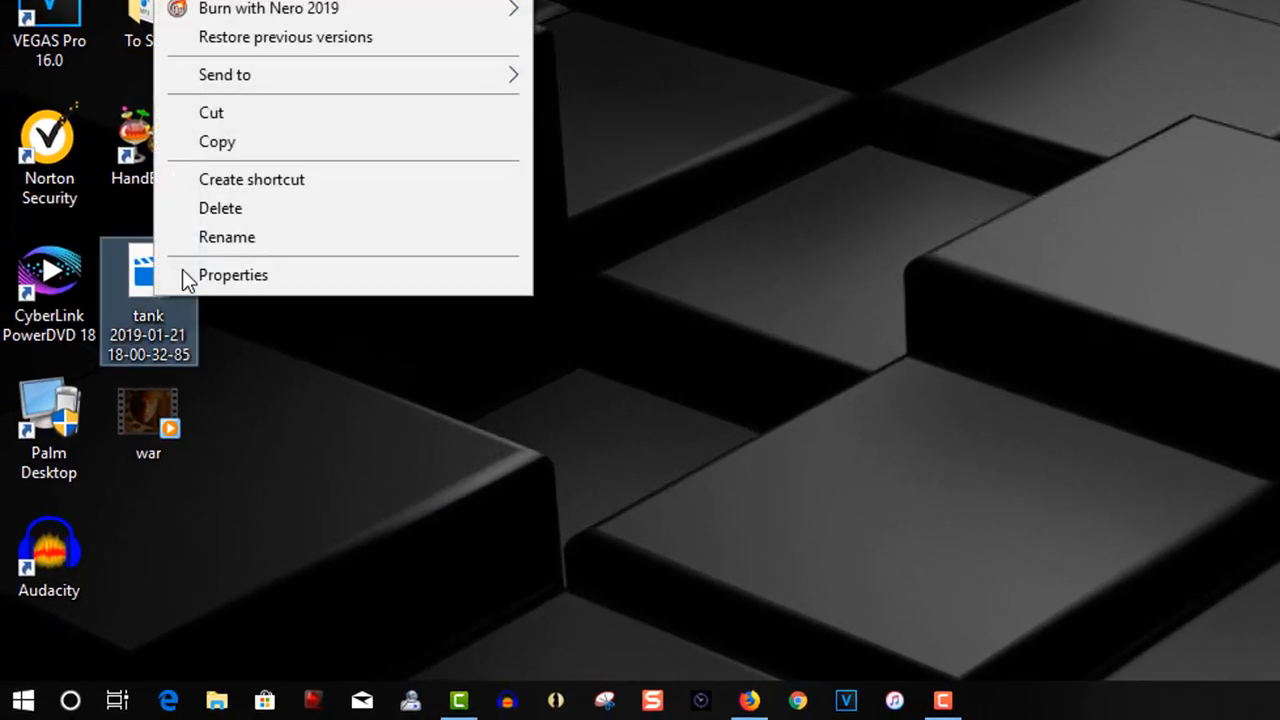
left_click(232, 274)
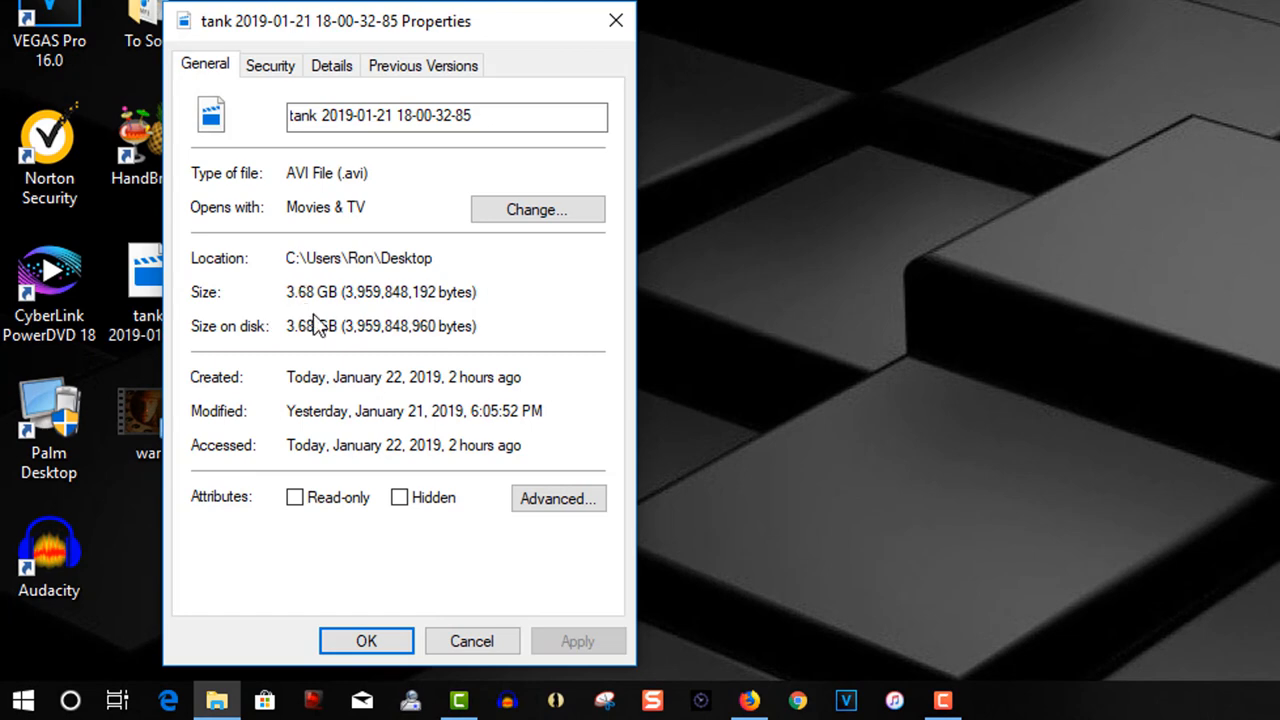
right_click(148, 414)
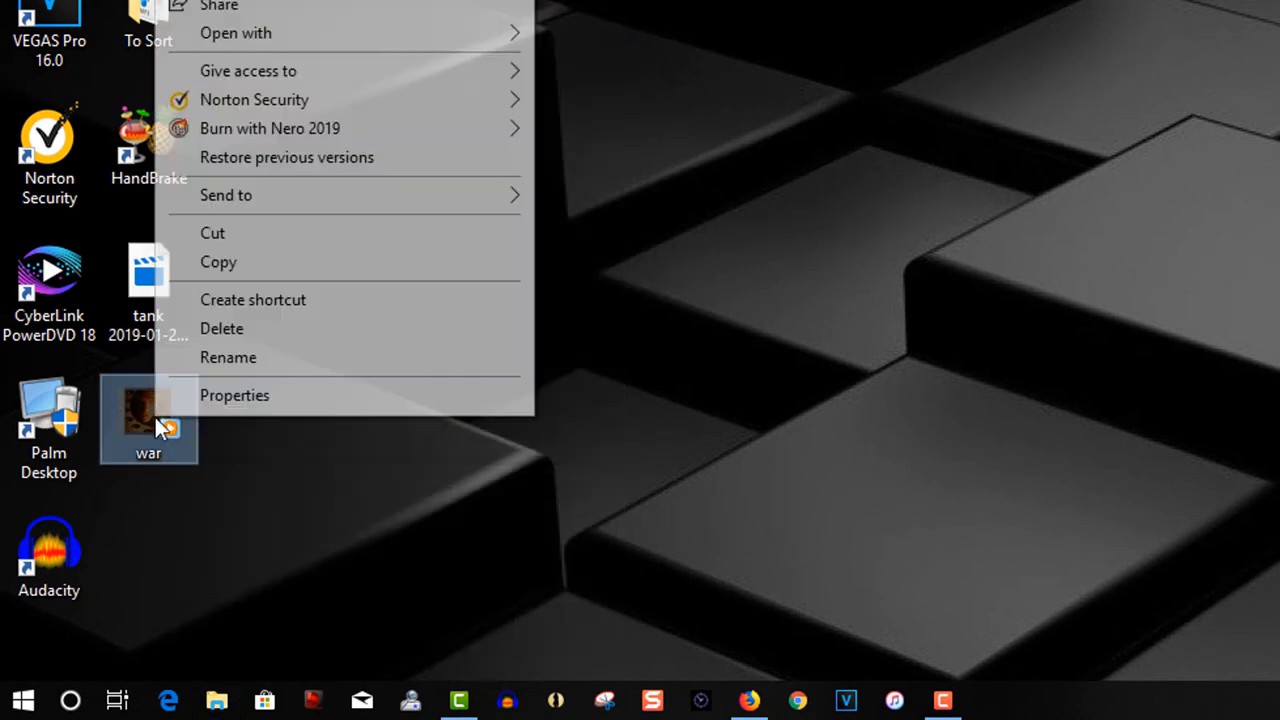
left_click(234, 396)
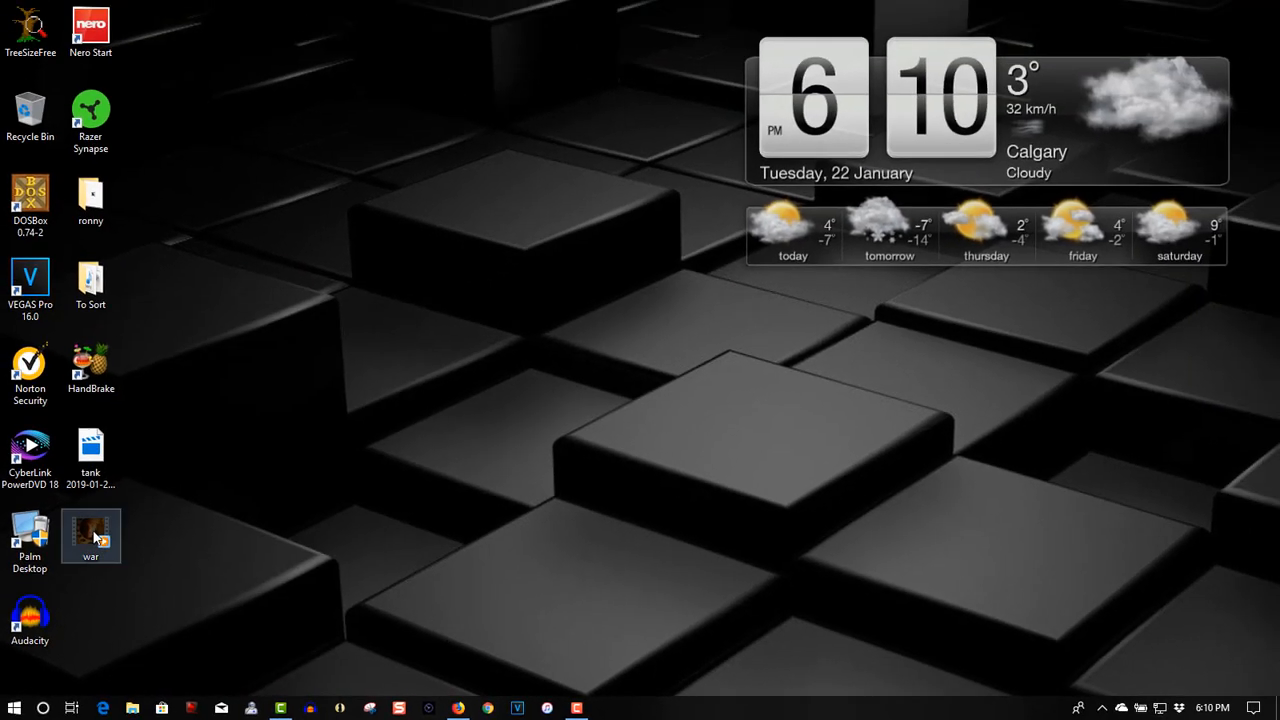
double_click(92, 530)
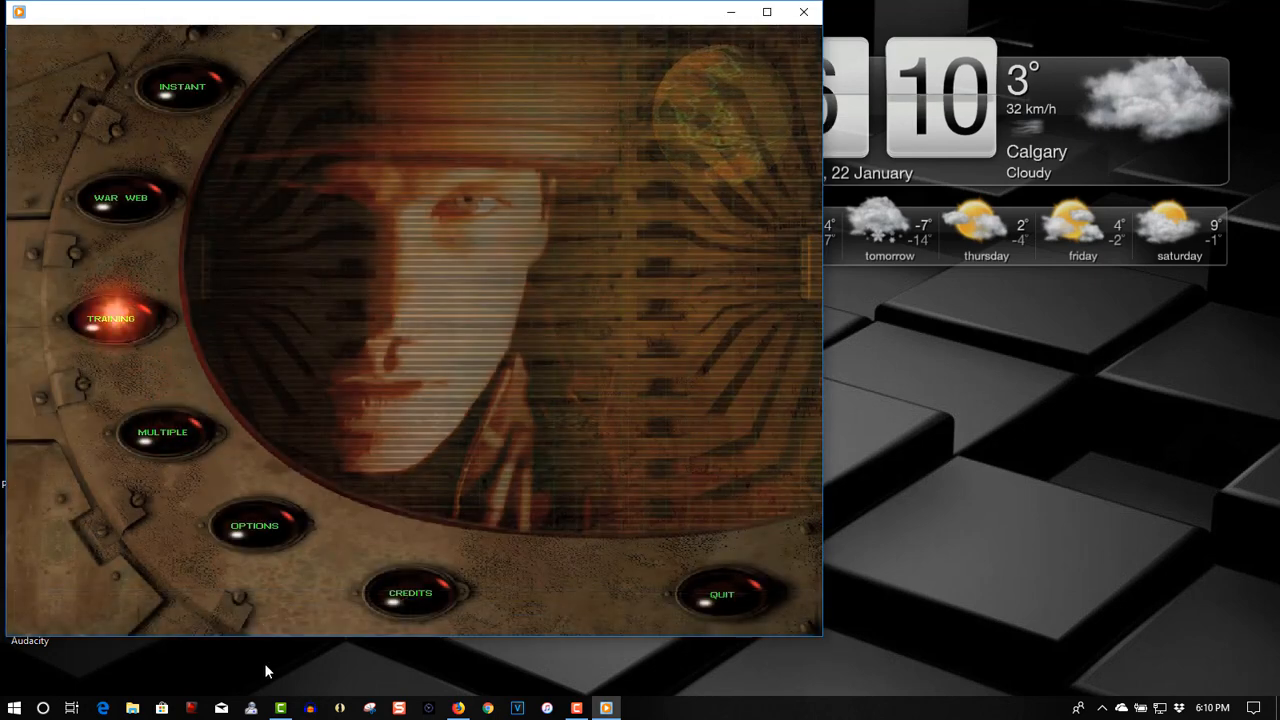
left_click(112, 316)
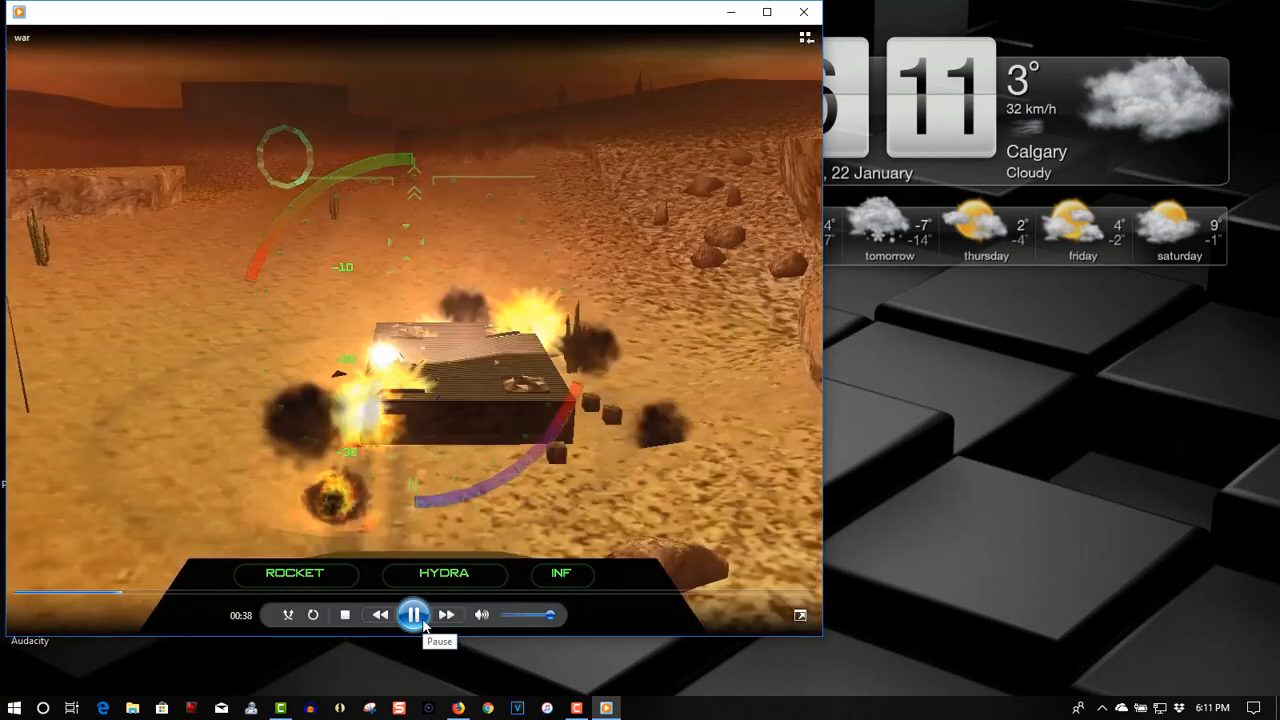
left_click(412, 614)
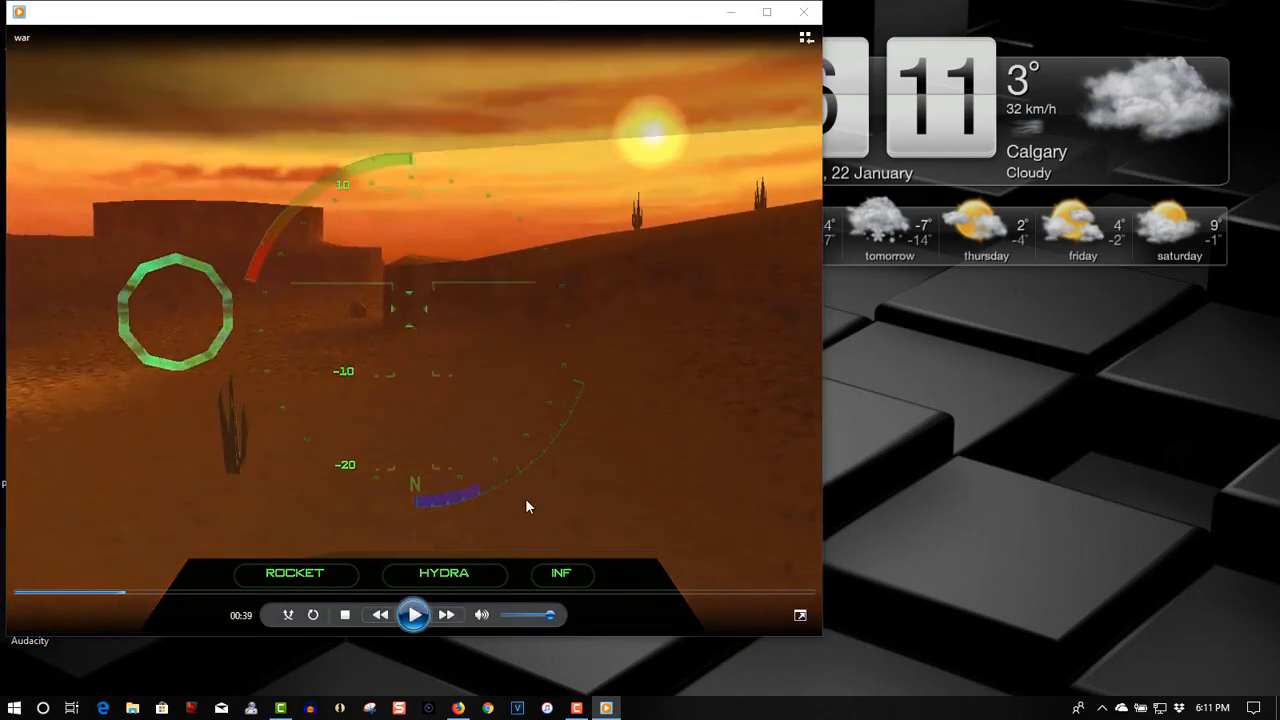
mouse_move(804, 12)
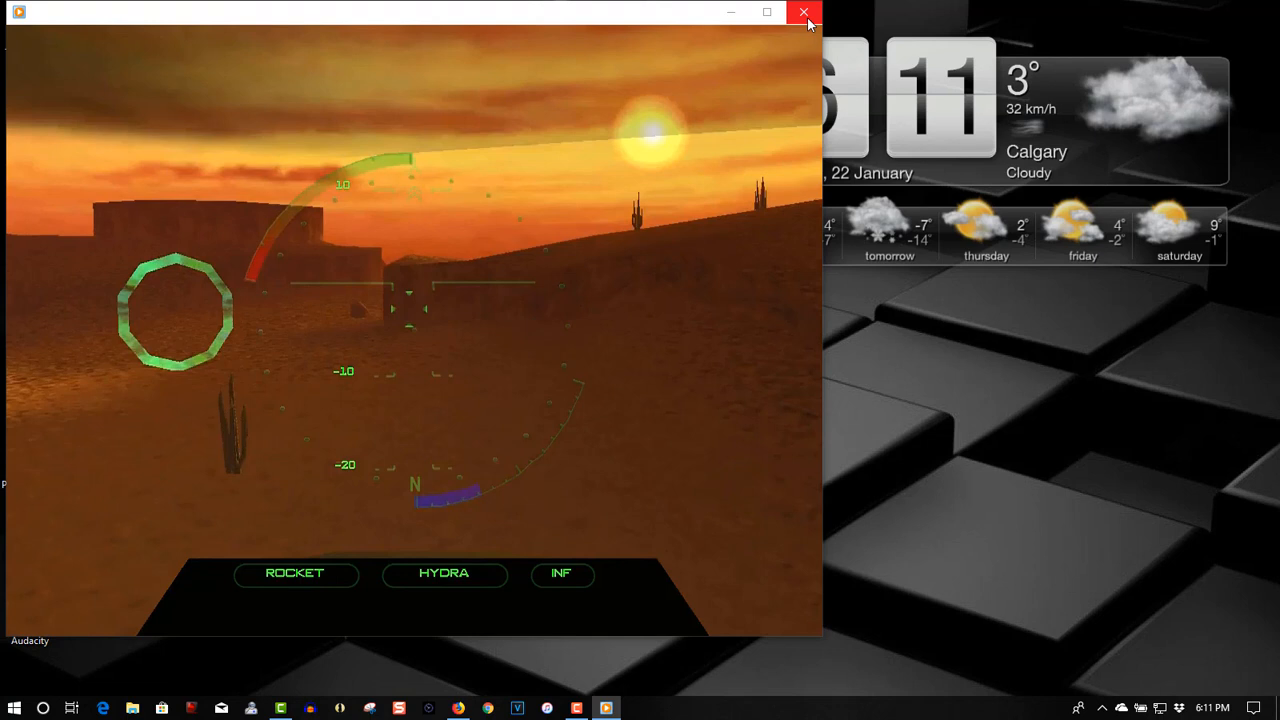
left_click(804, 12)
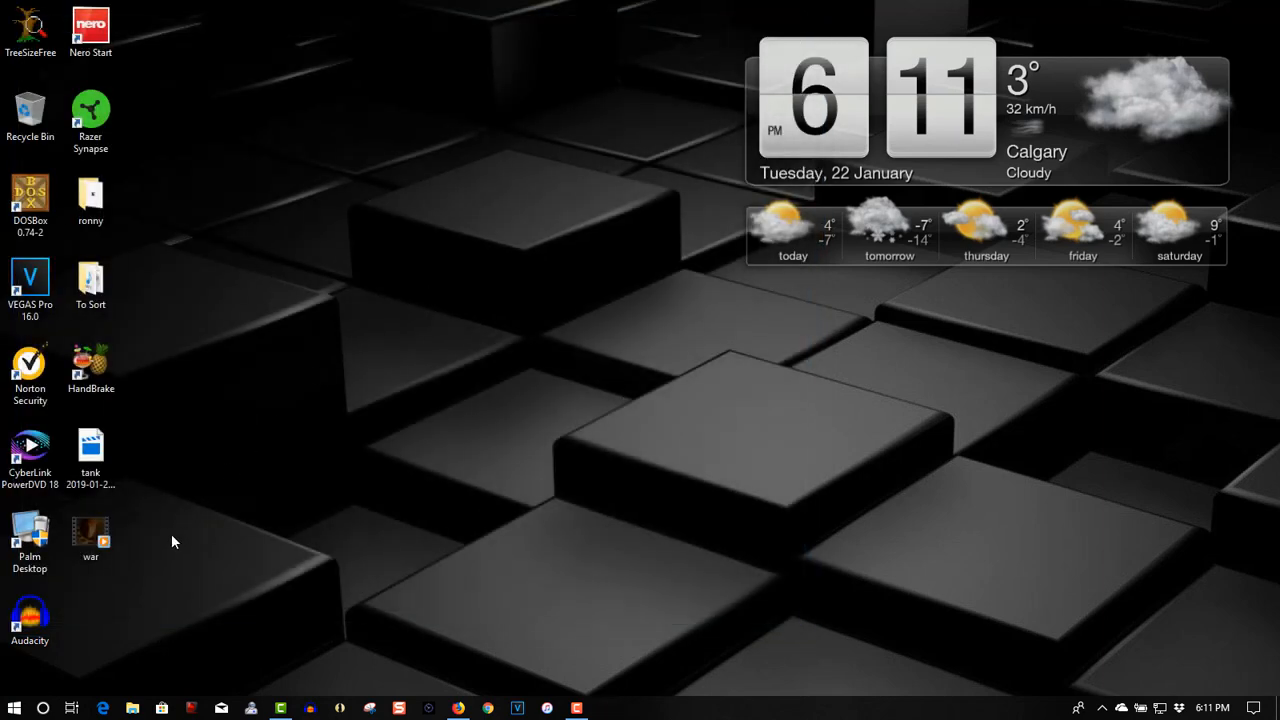
left_click(90, 536)
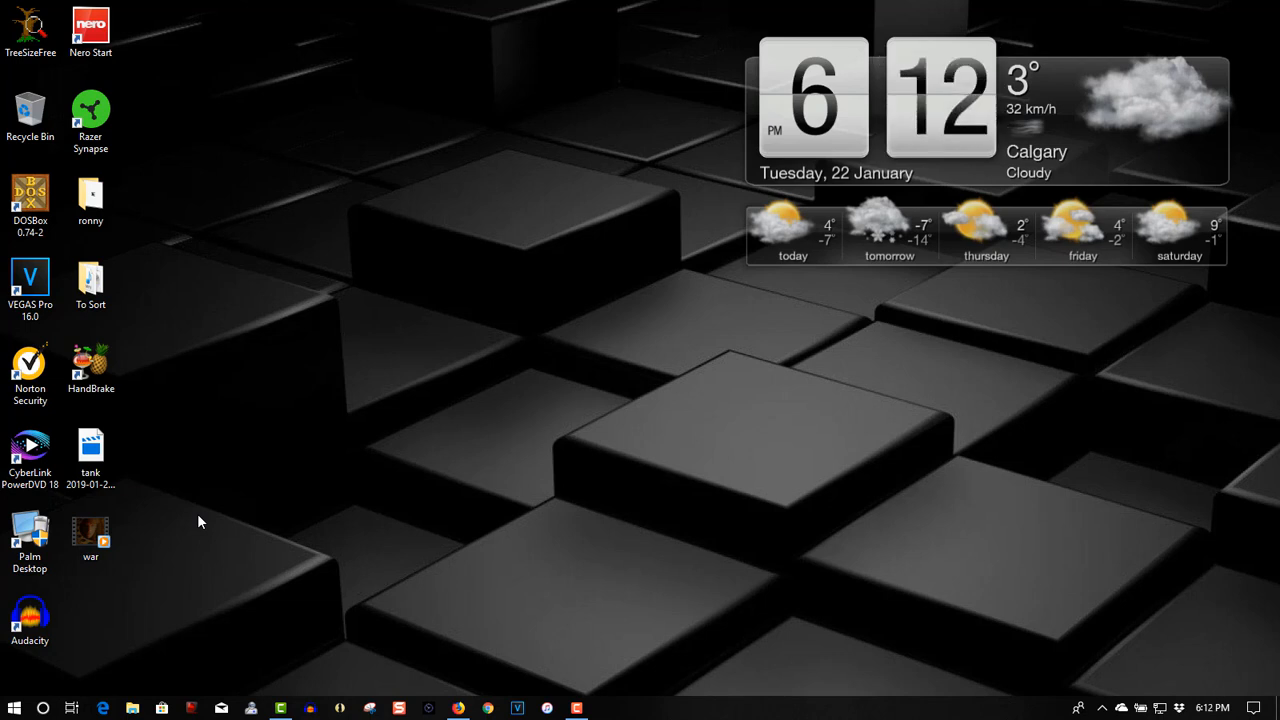
left_click(456, 708)
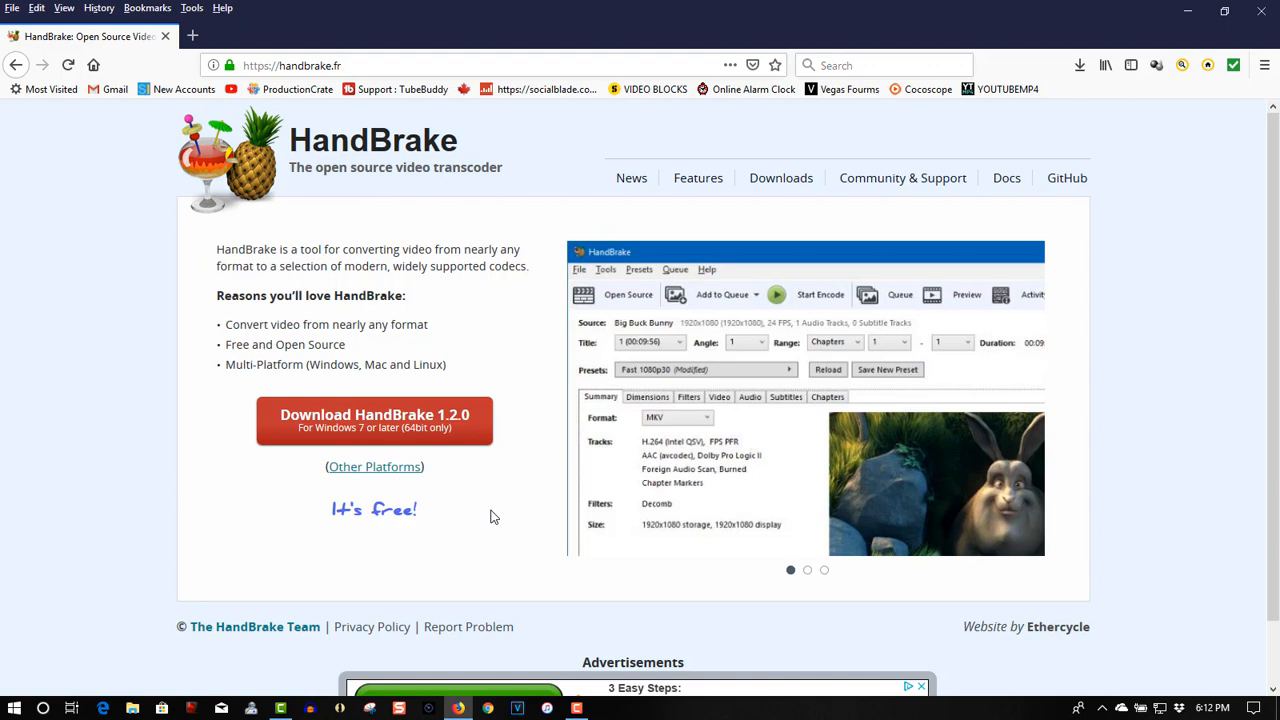
left_click(808, 570)
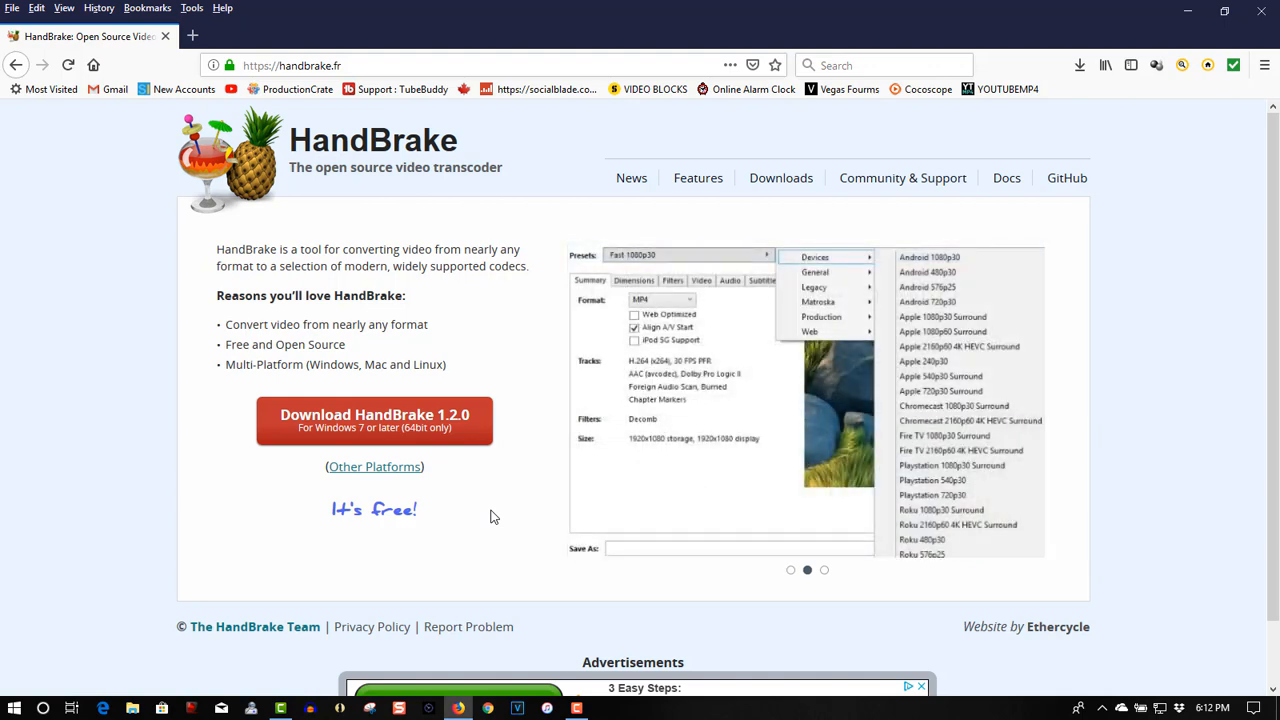